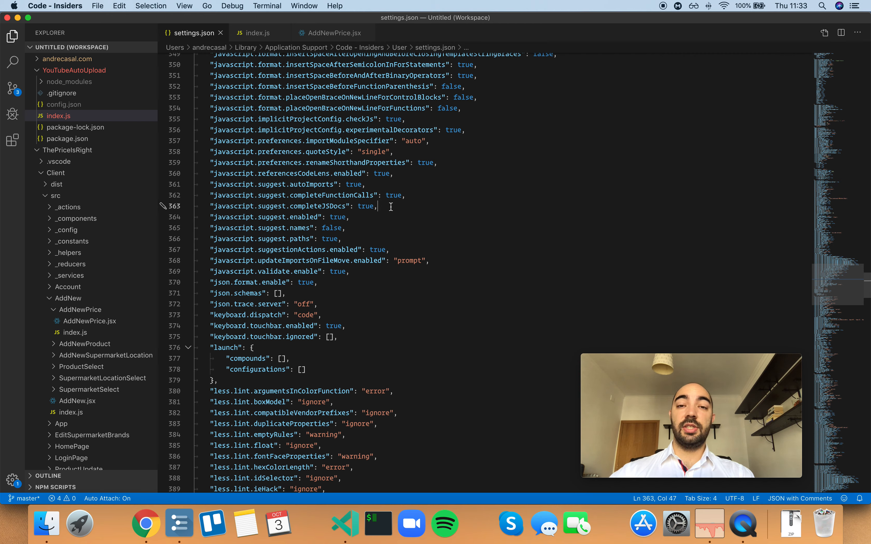
pyautogui.moveTo(319, 207)
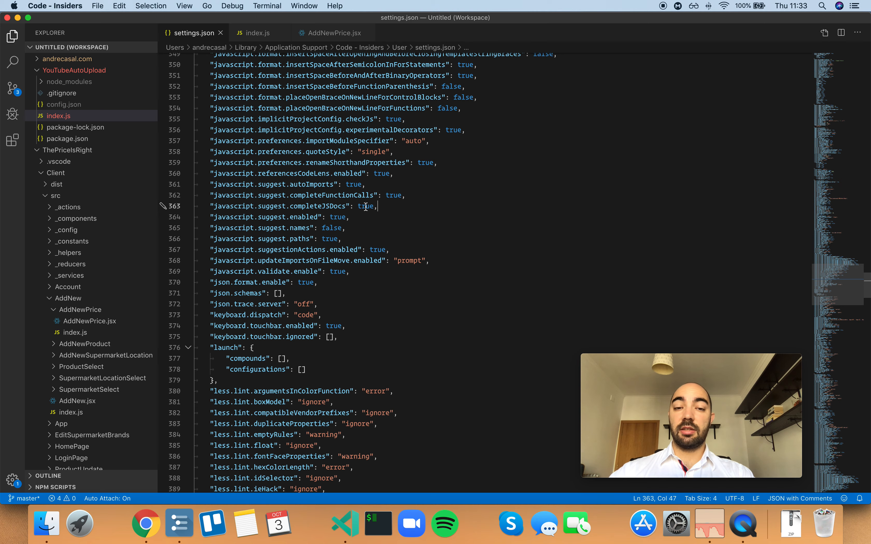
pyautogui.moveTo(261, 32)
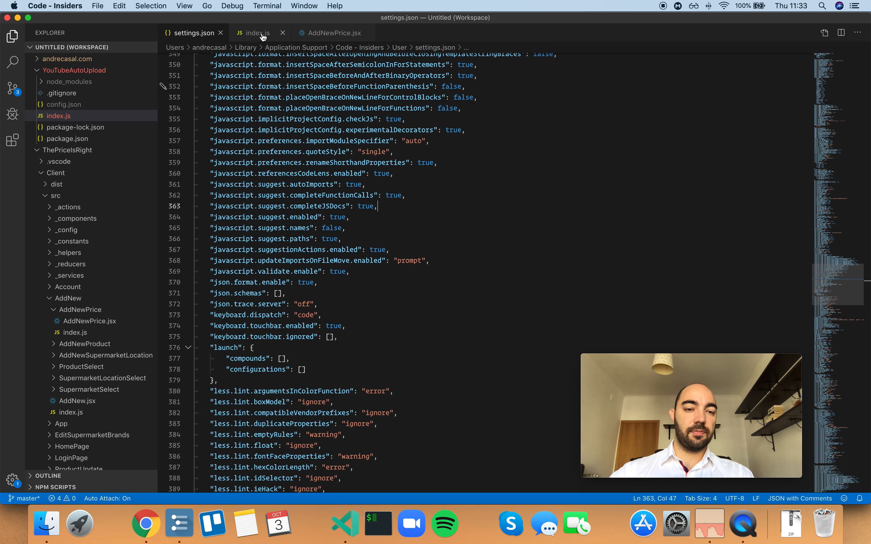
pyautogui.click(257, 33)
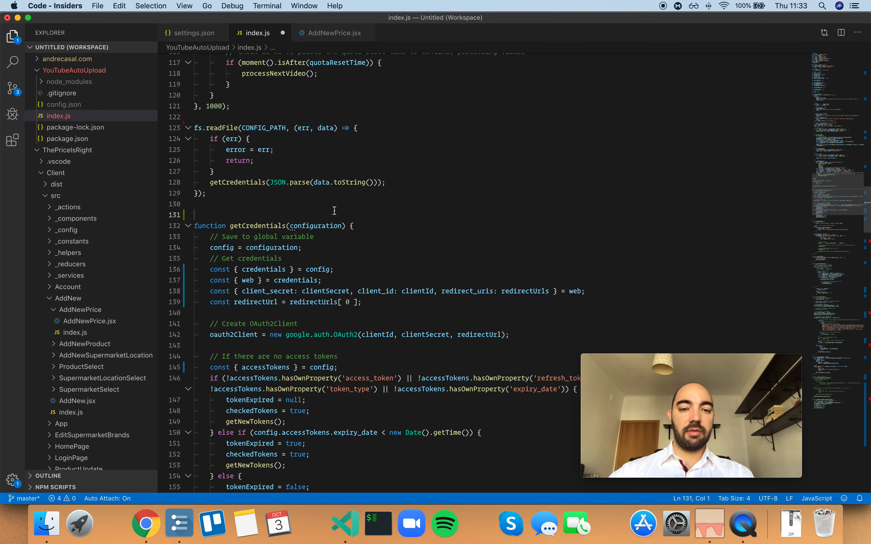
pyautogui.moveTo(457, 215)
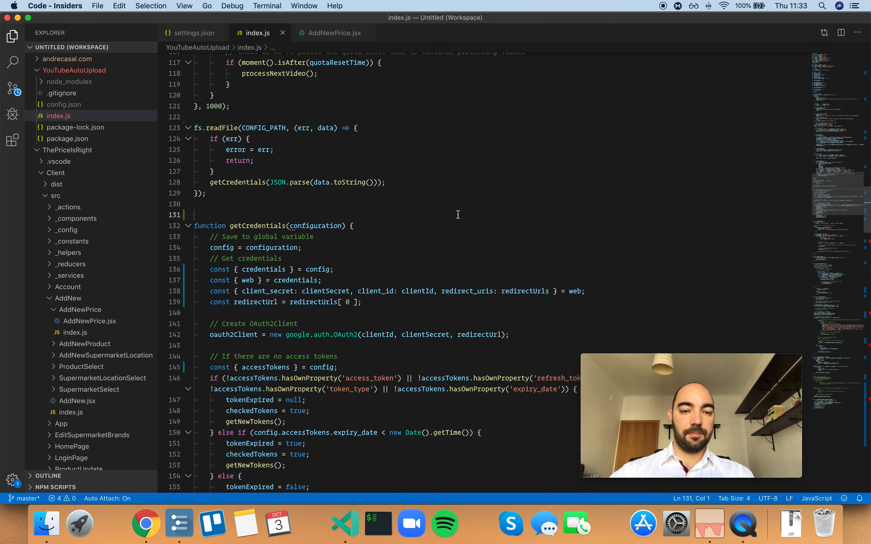
pyautogui.moveTo(420, 207)
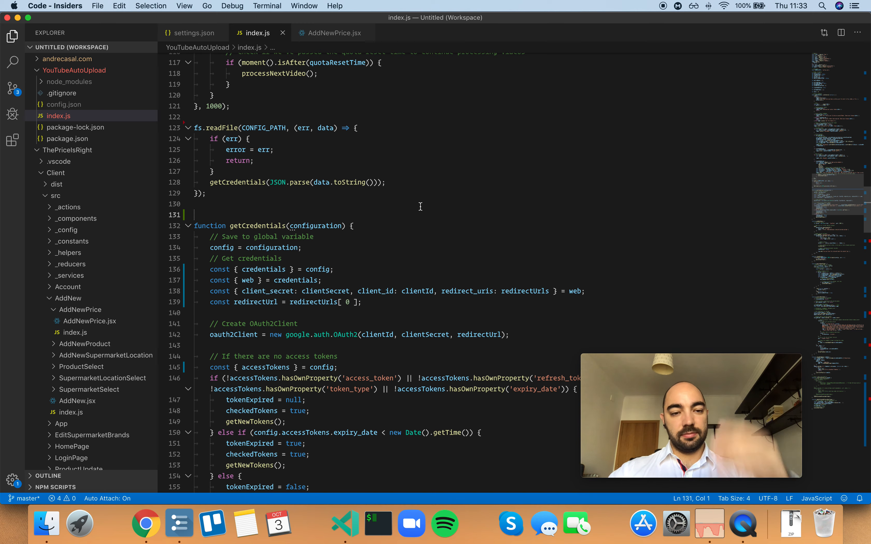
pyautogui.moveTo(426, 205)
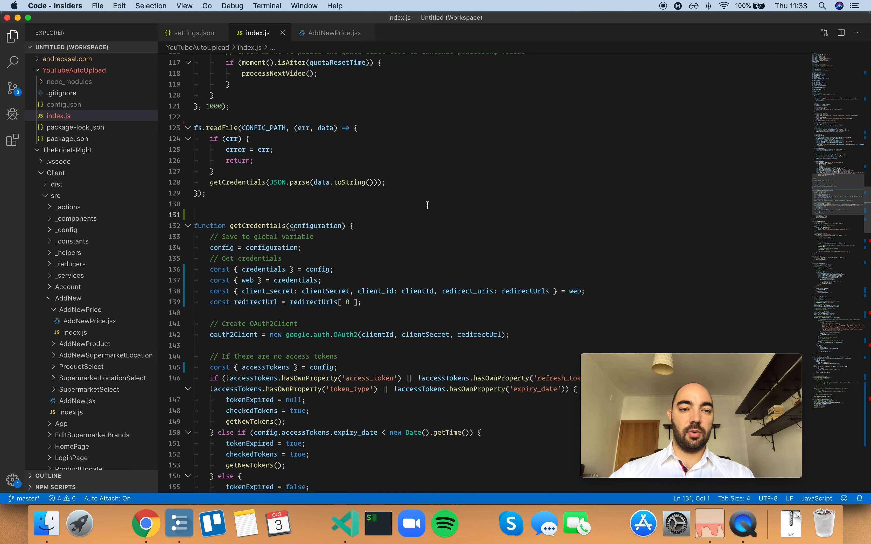
pyautogui.moveTo(437, 204)
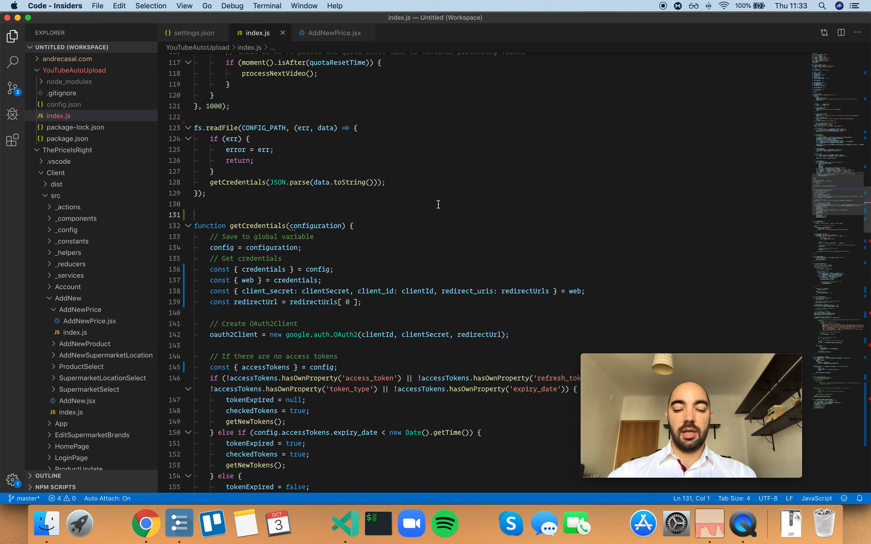
pyautogui.write('/')
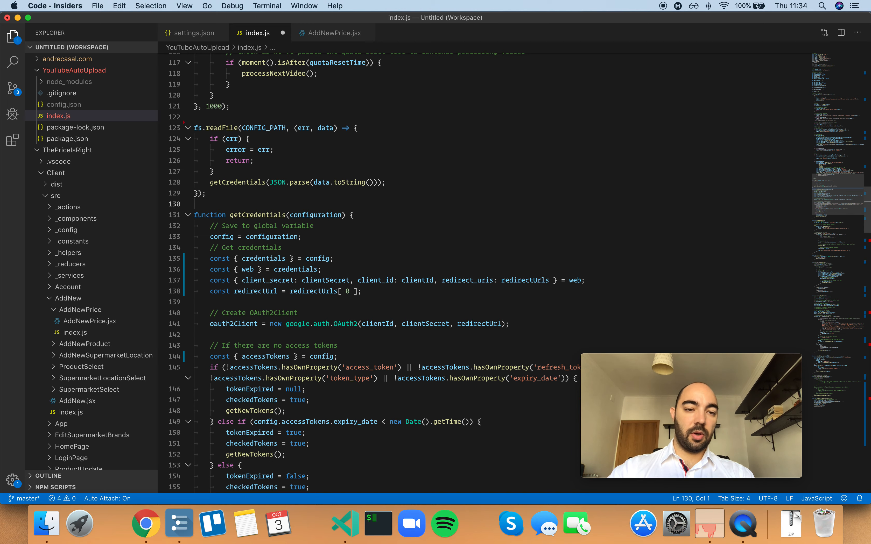
pyautogui.click(193, 32)
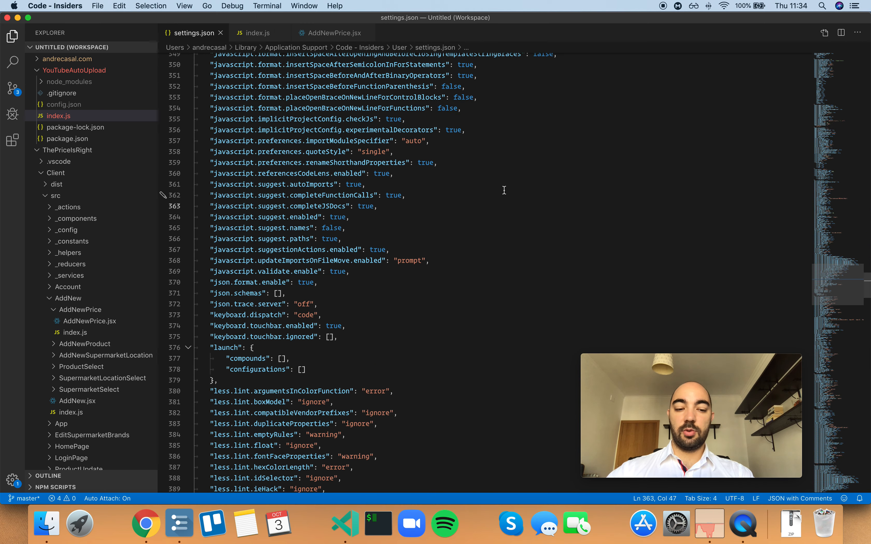